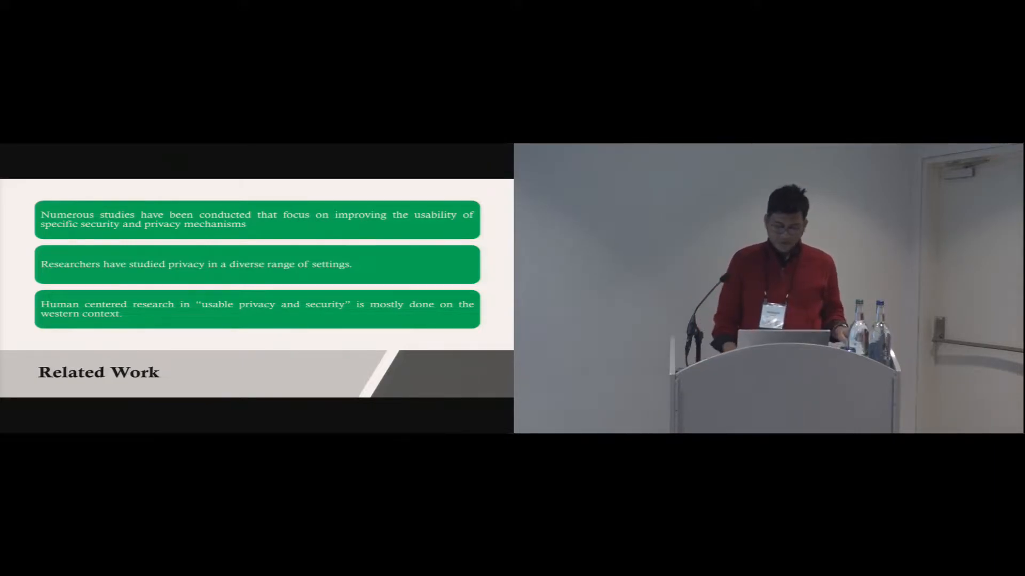
pyautogui.press('Right')
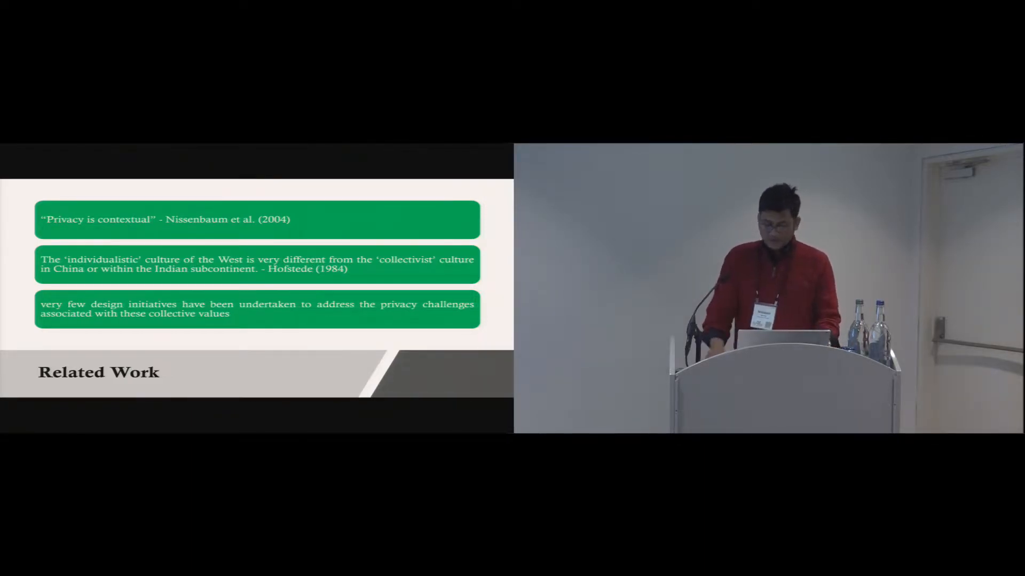
pyautogui.press('Right')
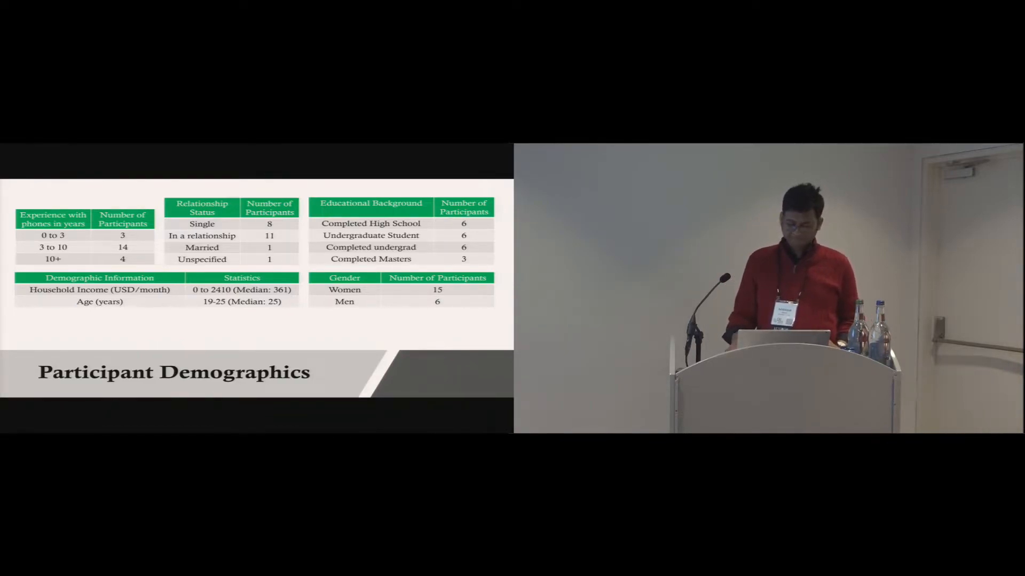
pyautogui.press('right')
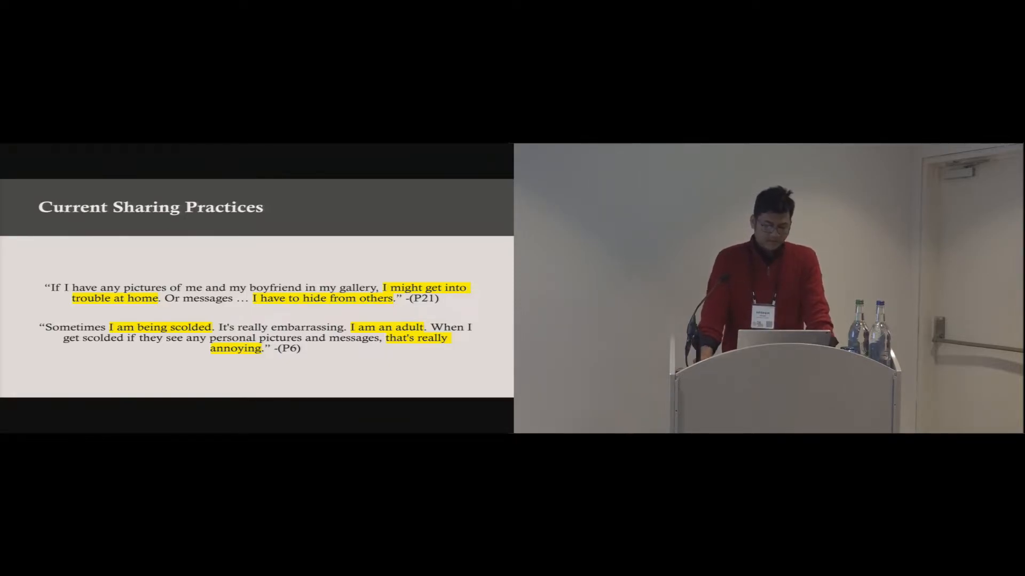
pyautogui.press('Right')
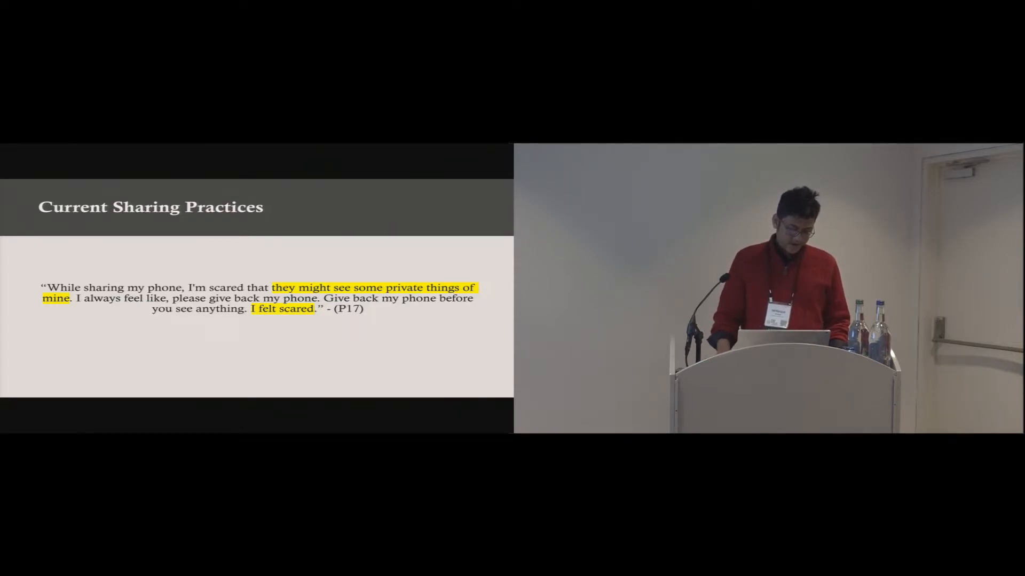
pyautogui.press('Right')
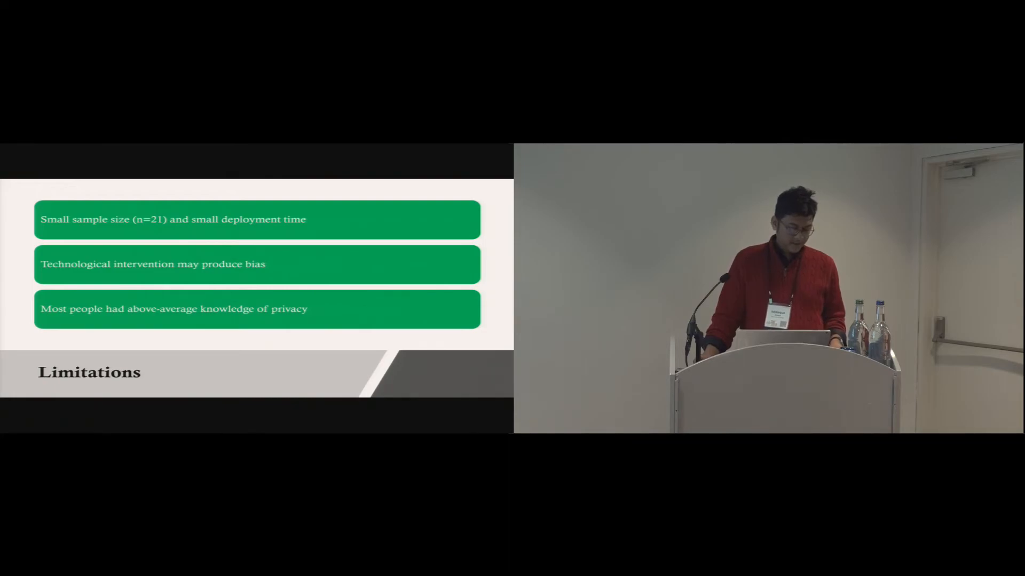
pyautogui.press('right')
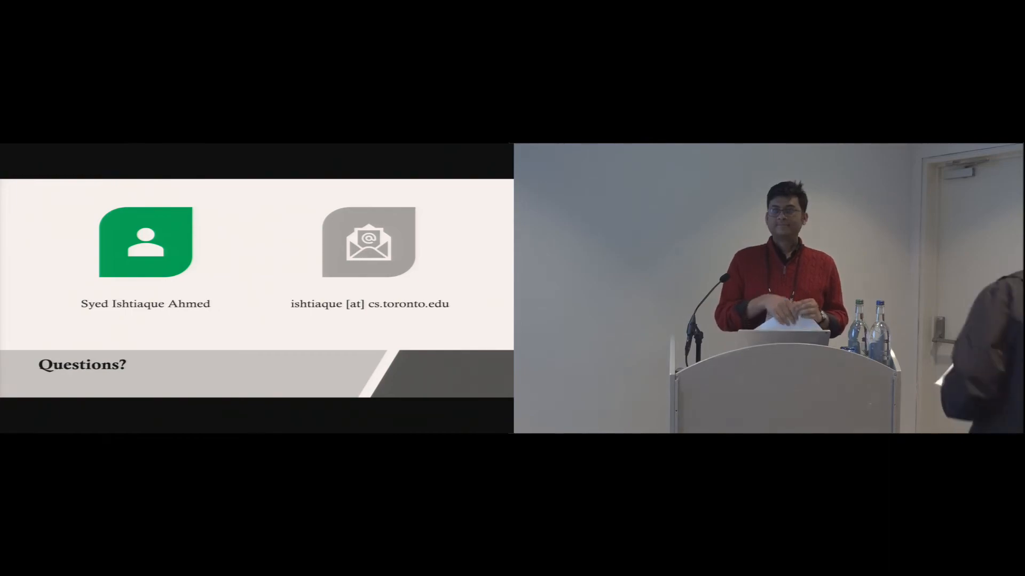